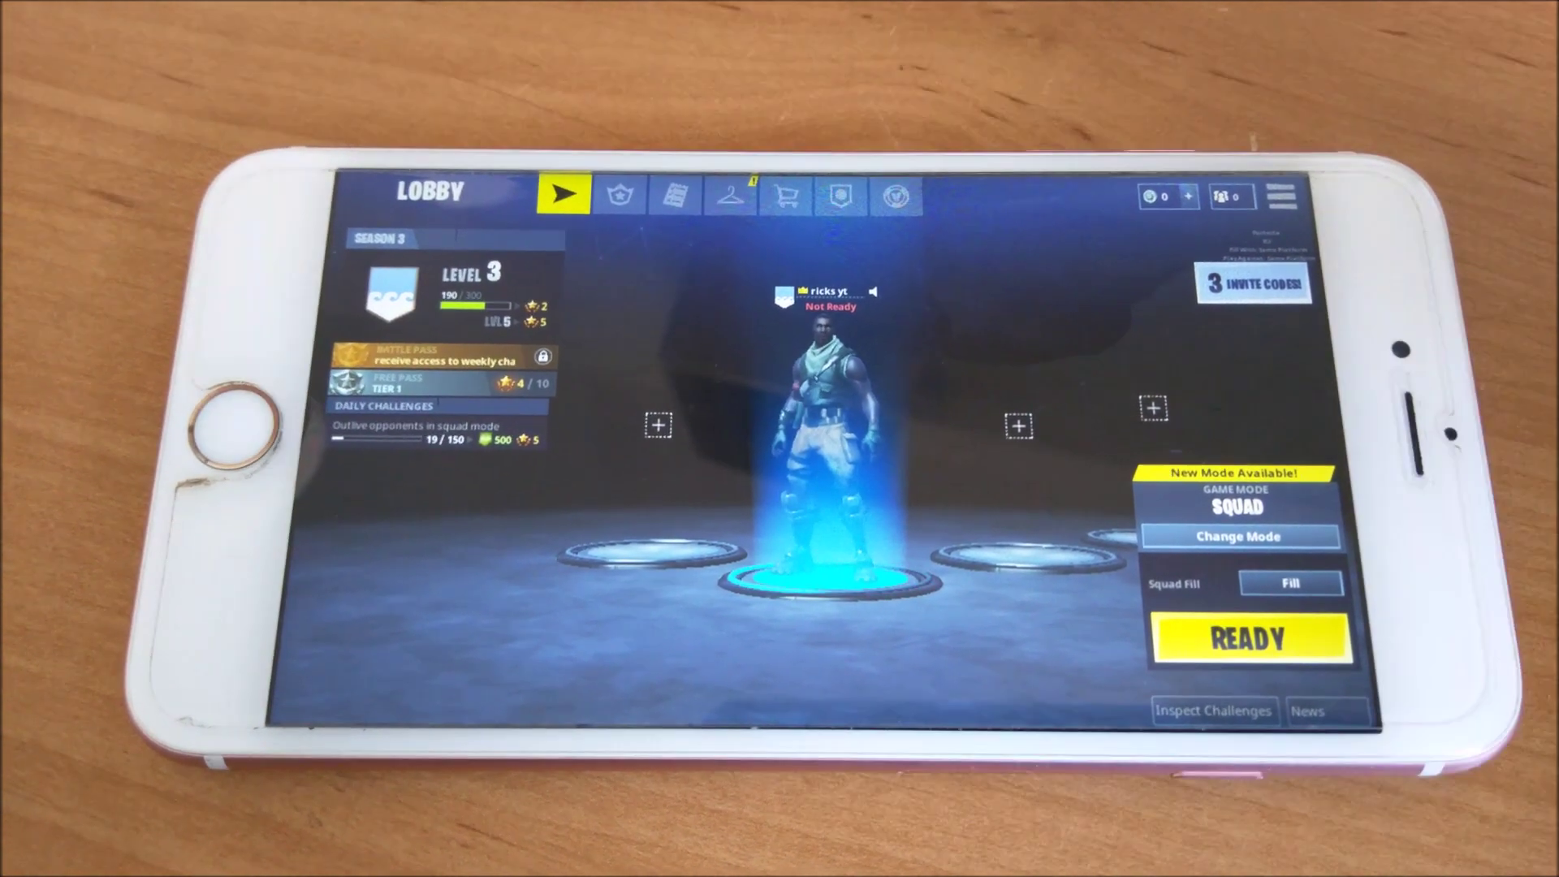
Step: Show the Invite Codes dialog listing three codes with Share Invite Code buttons
click(1253, 281)
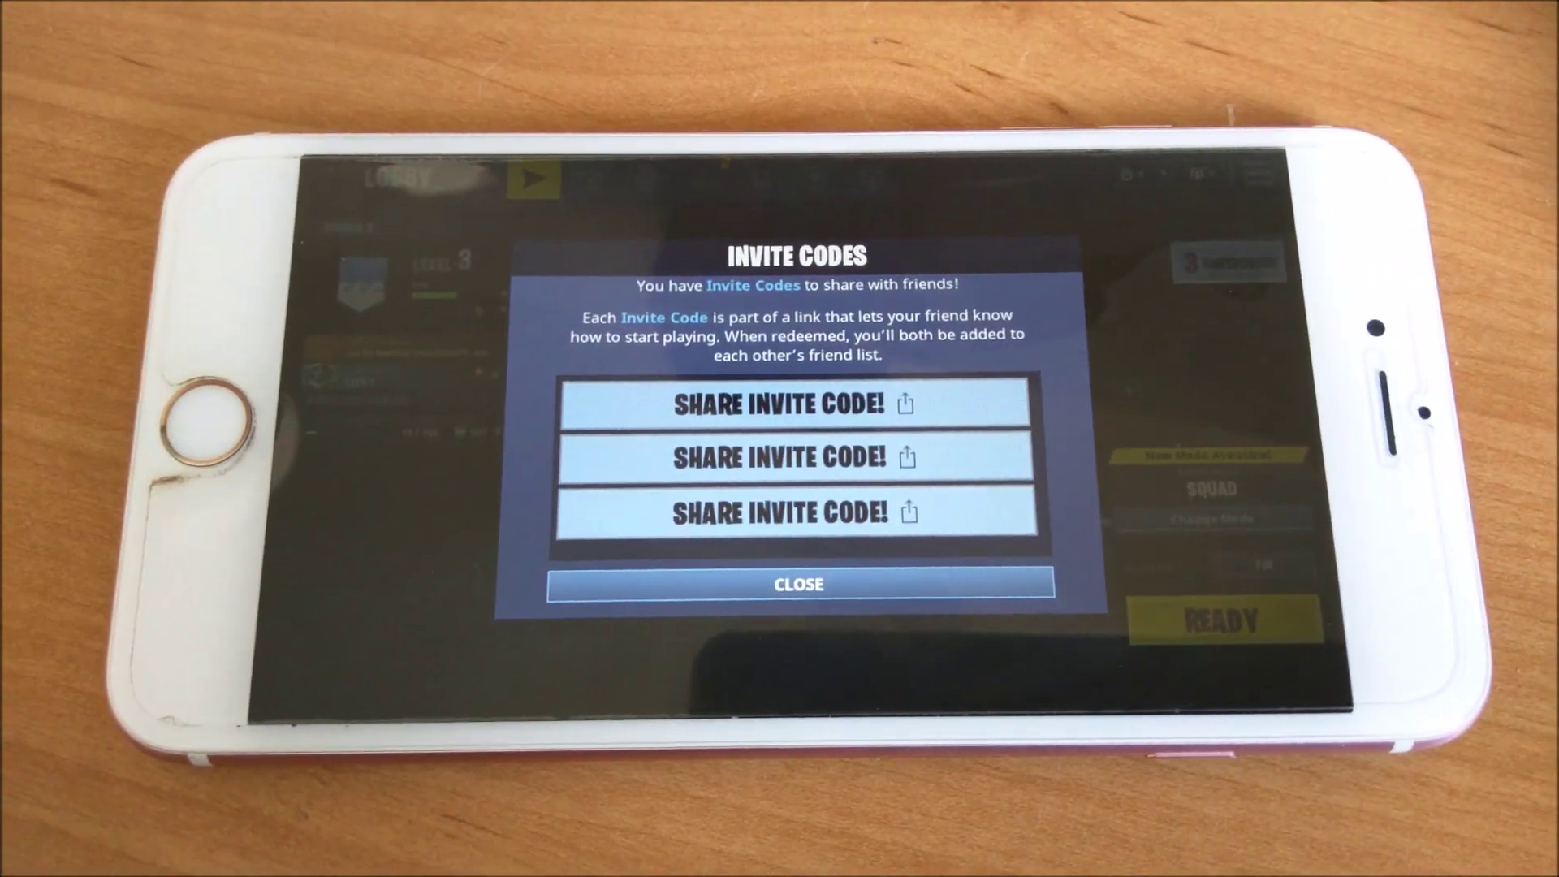